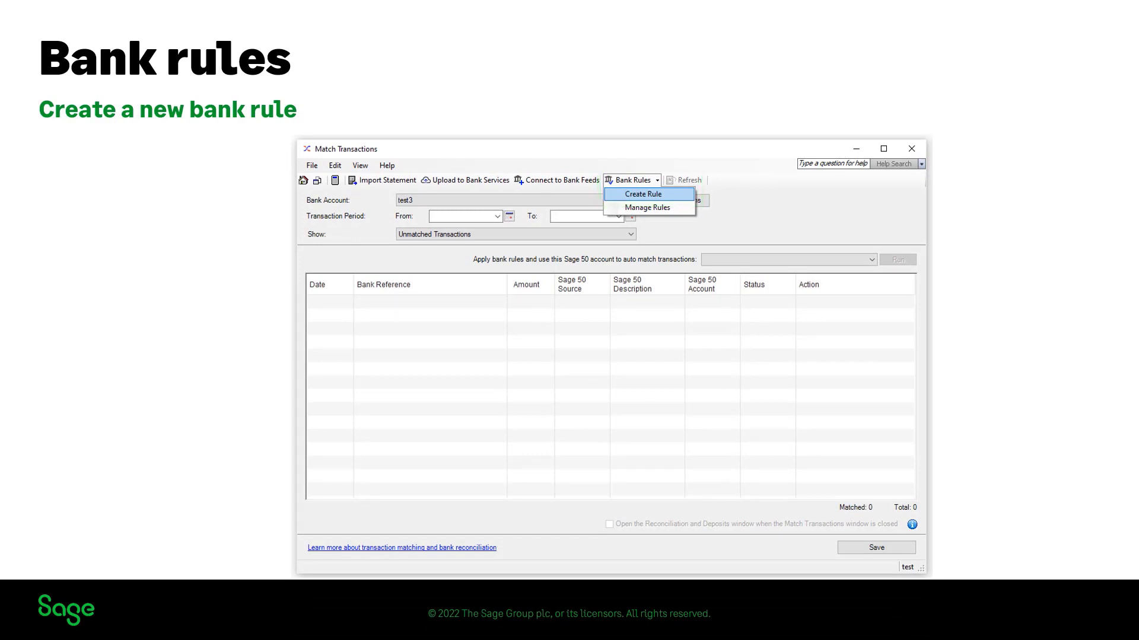
Start a new bank rule from Bank Rules > Create Rule in Match Transactions.
left_click(643, 194)
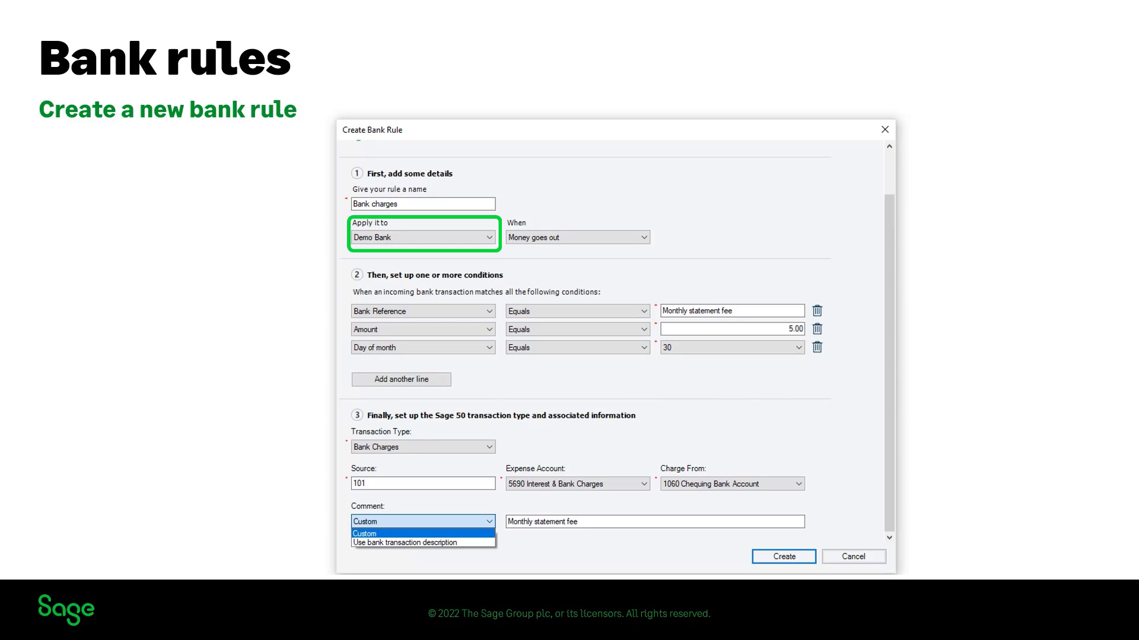
left_click(577, 237)
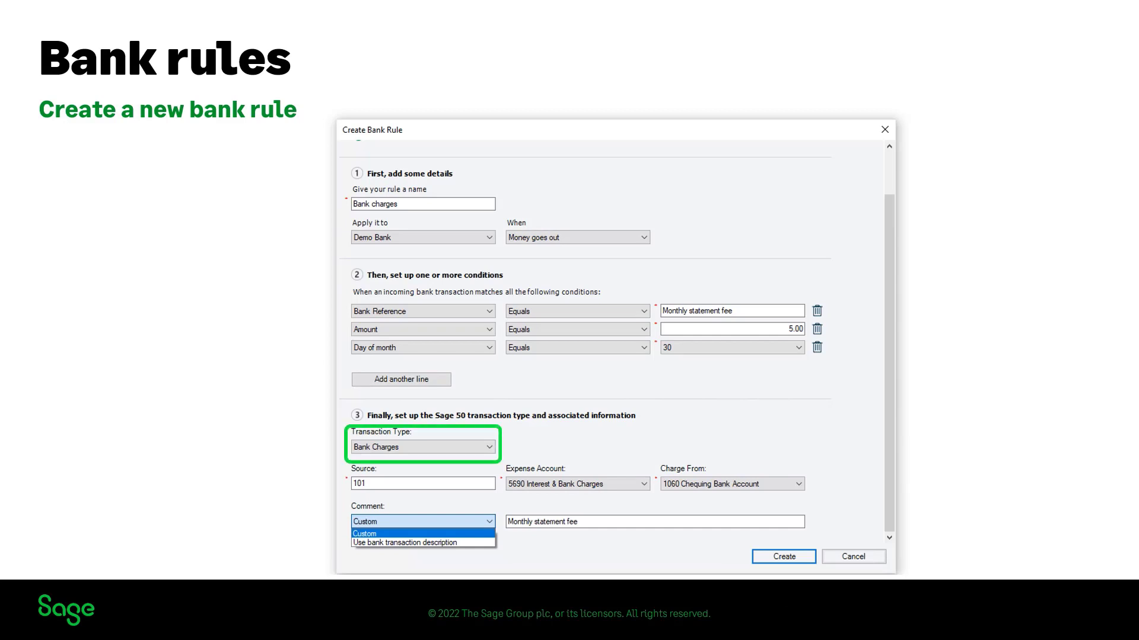
Open the Bank Rules dropdown in Match Transactions to reach Manage Rules.
left_click(423, 483)
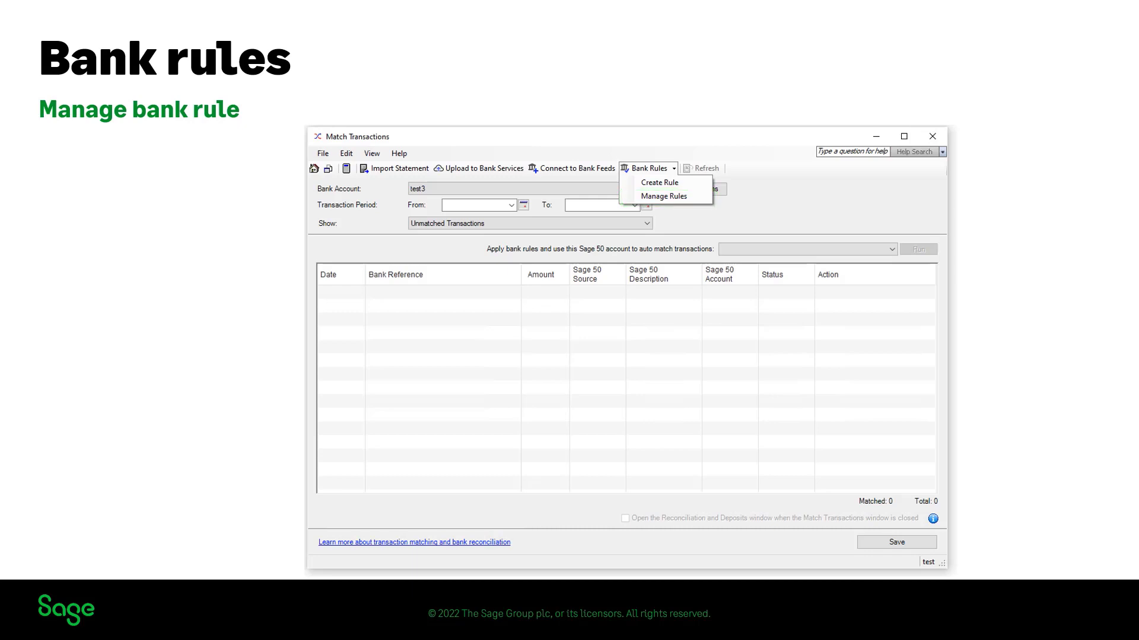
Upload to Bank Services for a new CIBC chequing bank account.
left_click(664, 195)
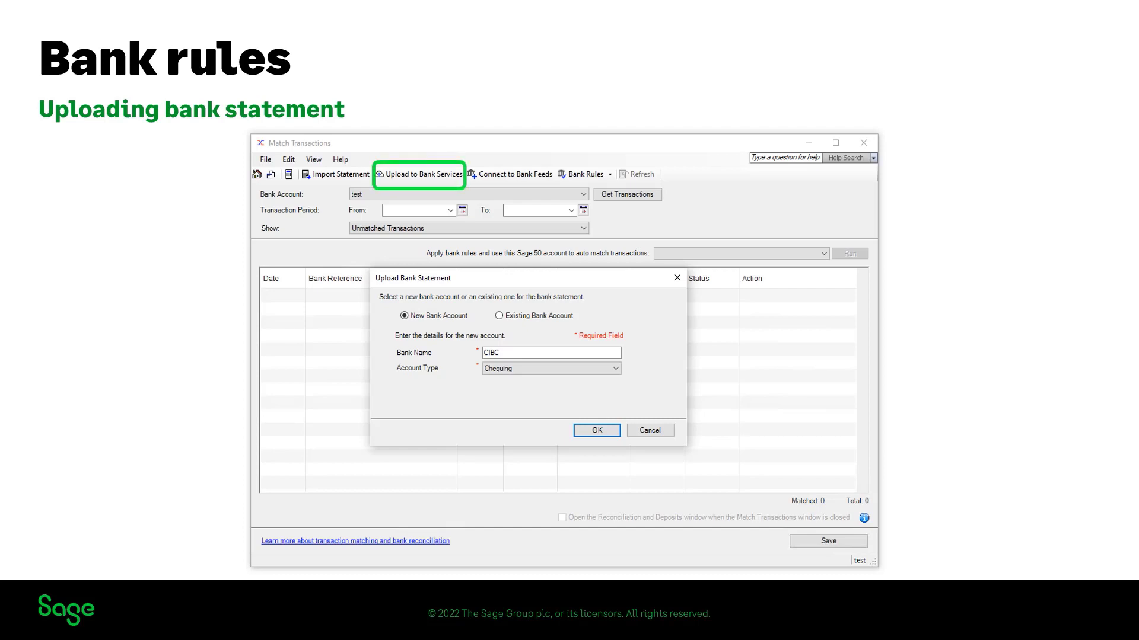
Confirm the new account and attach bankstatement.ofx as OFX with month-day-year dates.
left_click(402, 315)
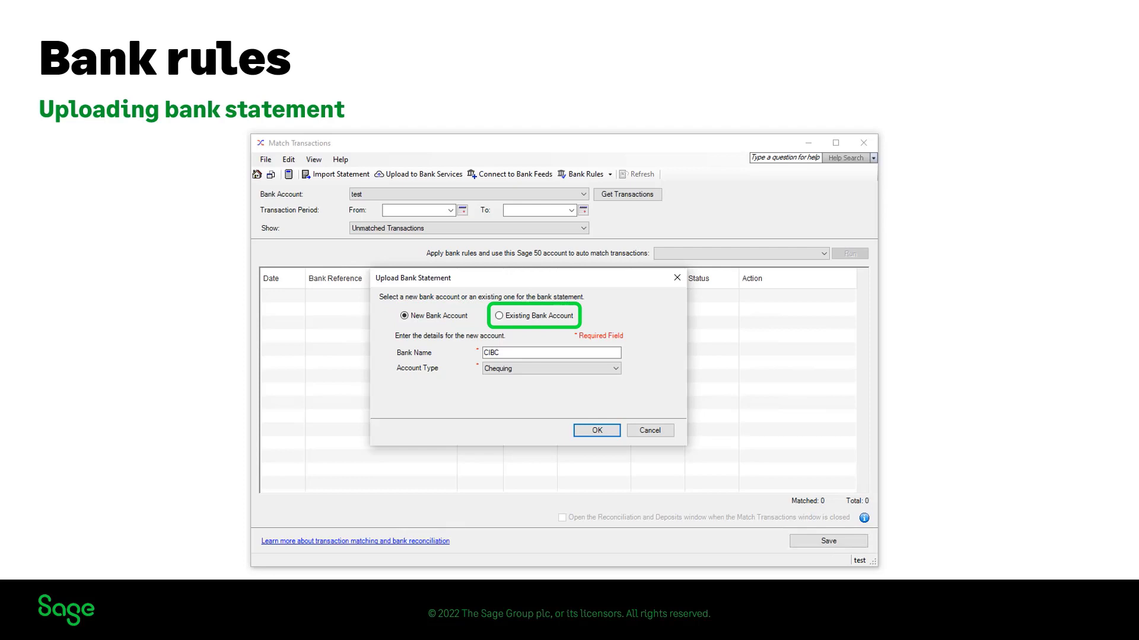
left_click(595, 431)
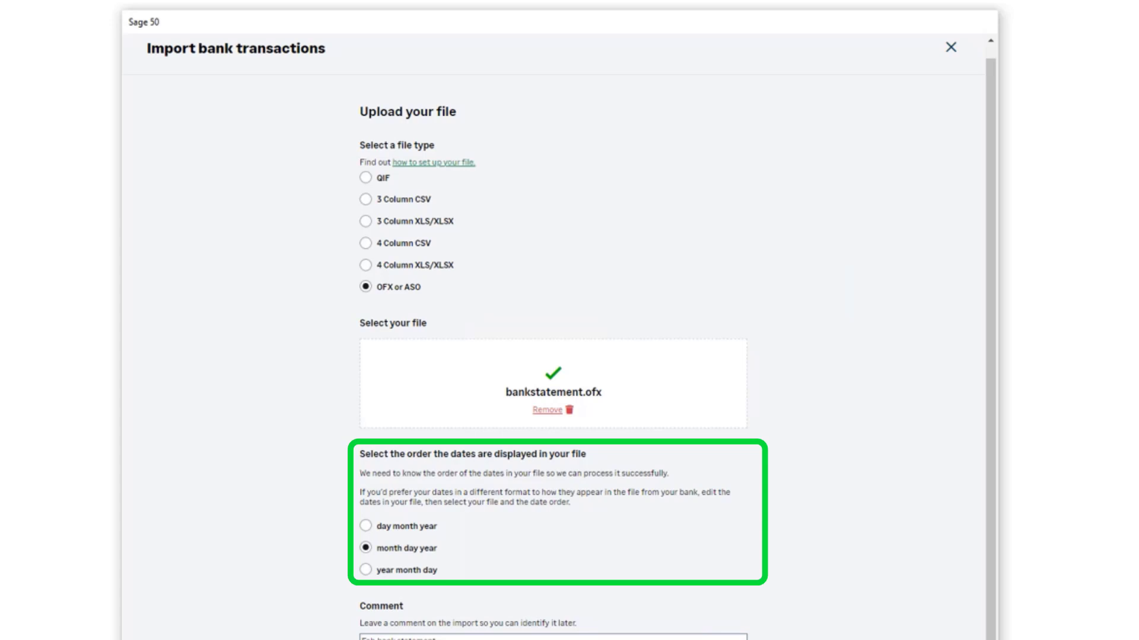
Upload the February bankstatement.ofx and mark cheque CHQ#6 as money out.
scroll("down", 3)
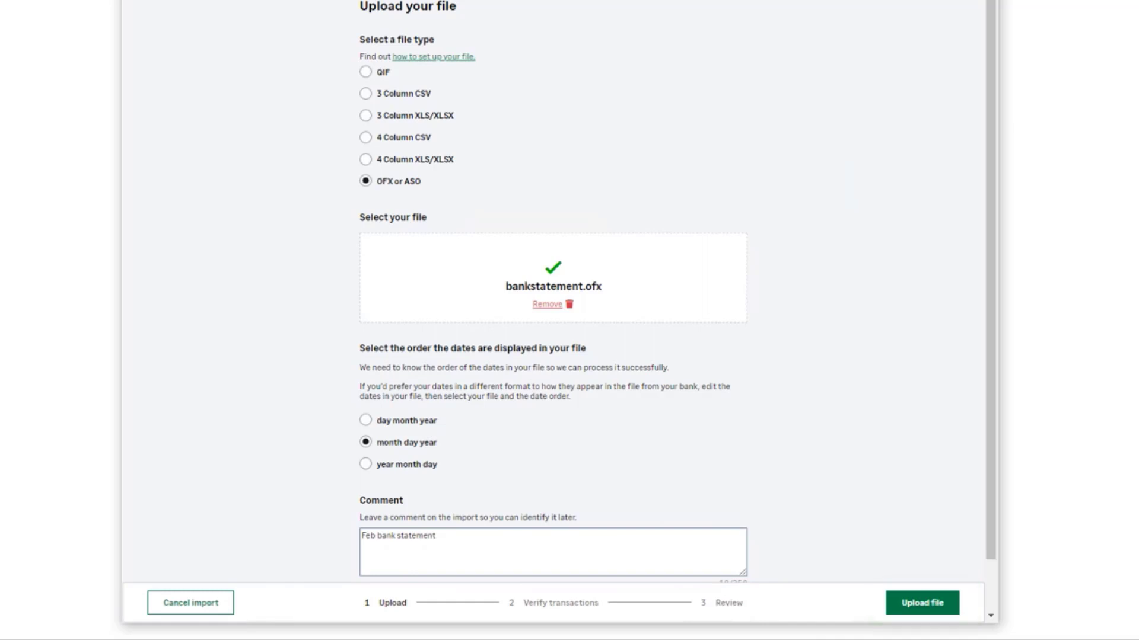
left_click(925, 602)
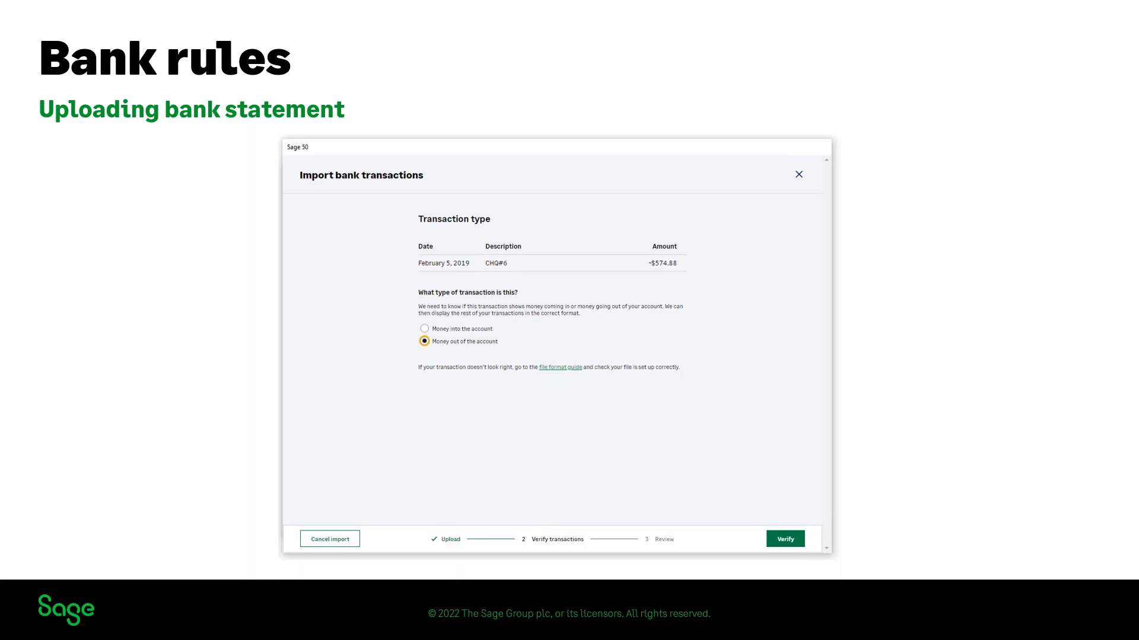
Verify the transaction type to review the 7 February 2019 transactions.
left_click(786, 539)
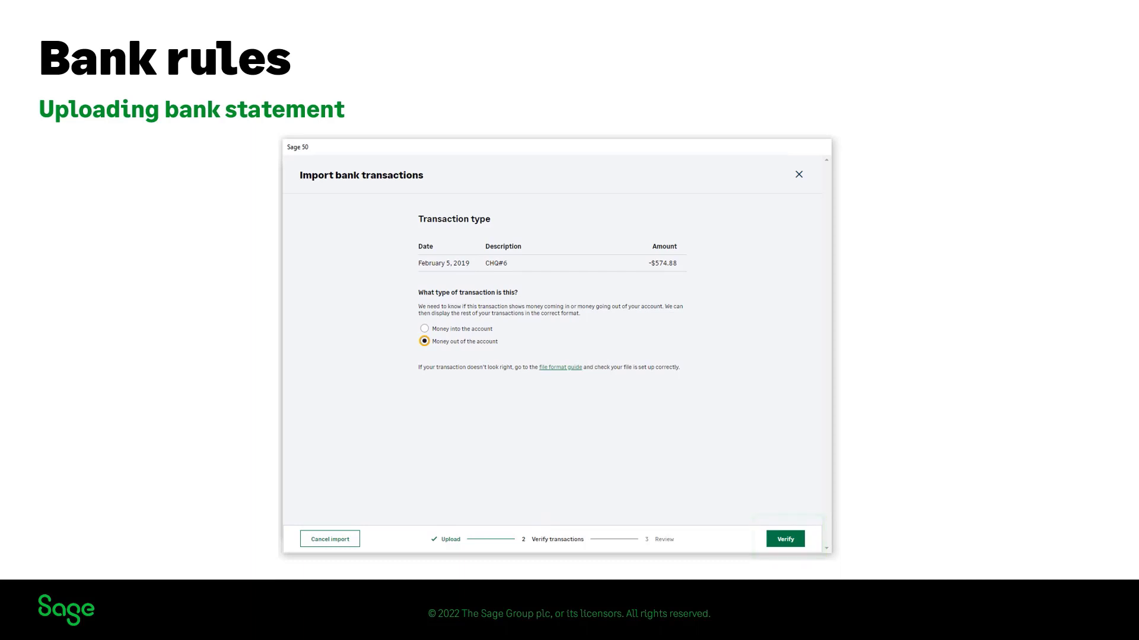
left_click(786, 539)
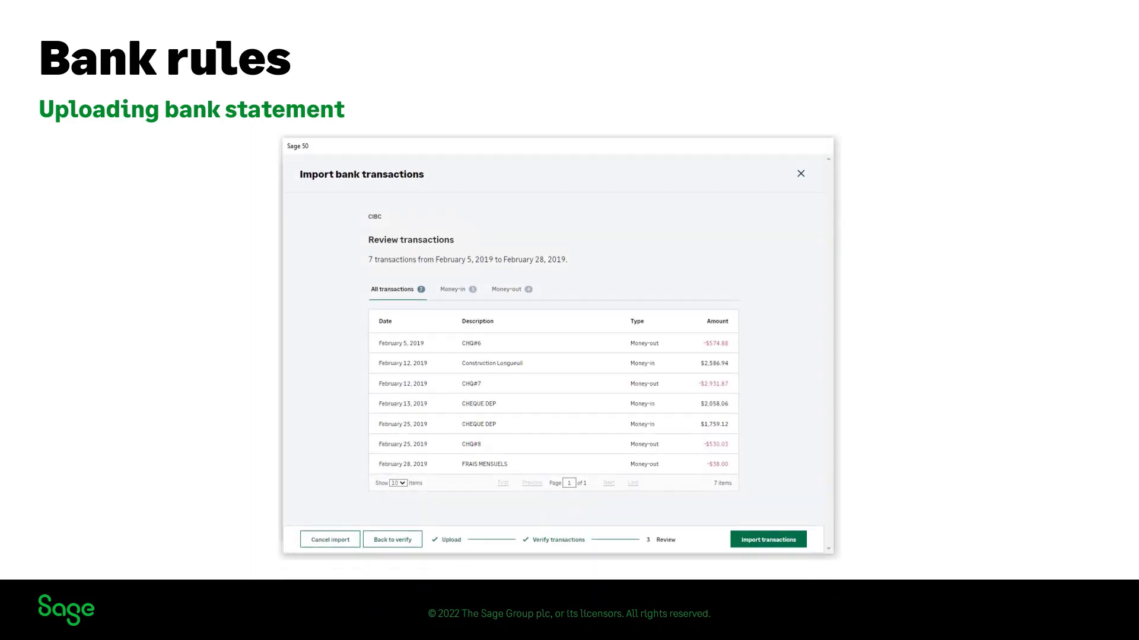
left_click(768, 540)
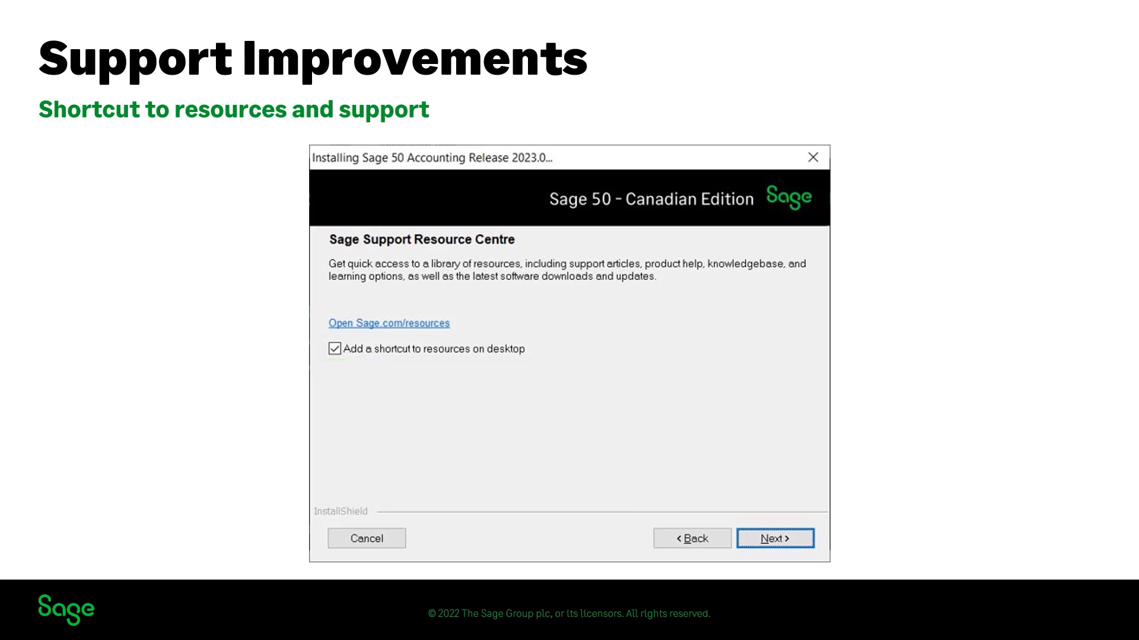
Keep the desktop resources shortcut ticked and advance to Product installation.
left_click(775, 539)
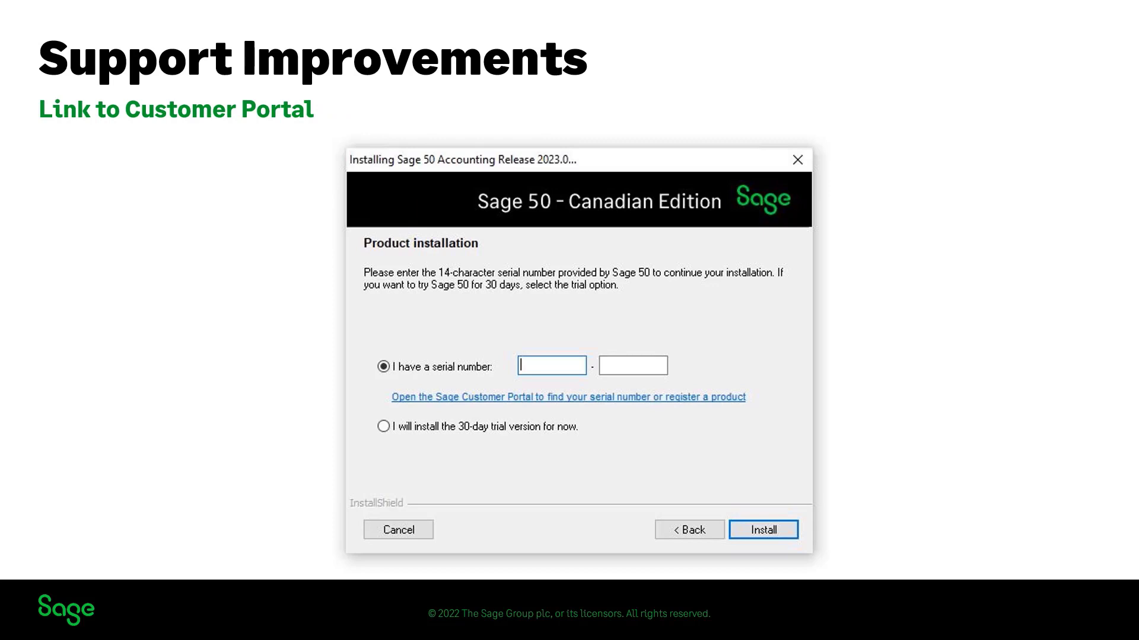